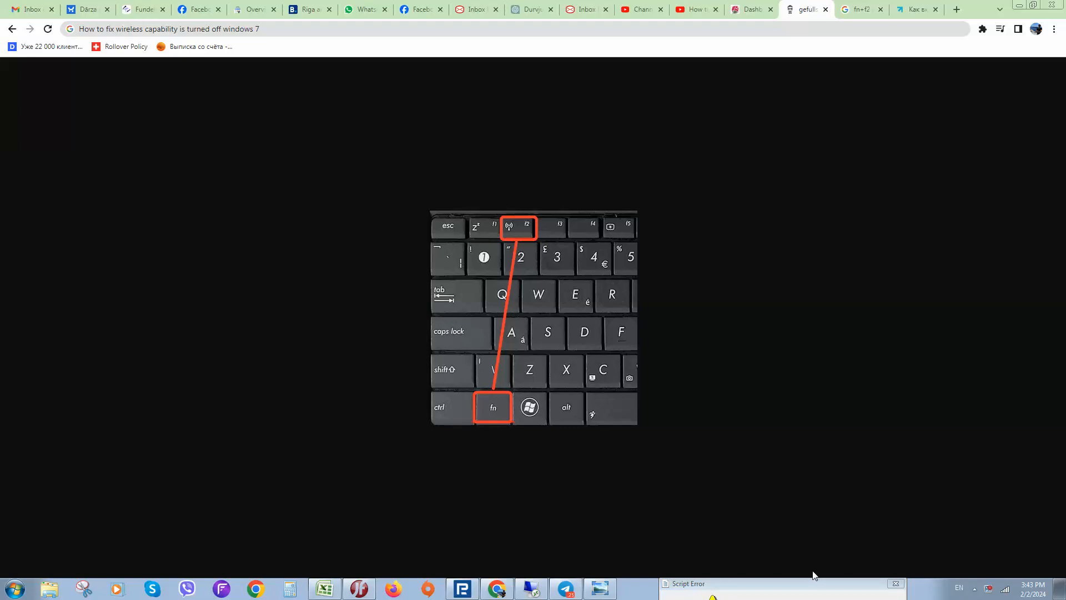
mouse_move(165, 139)
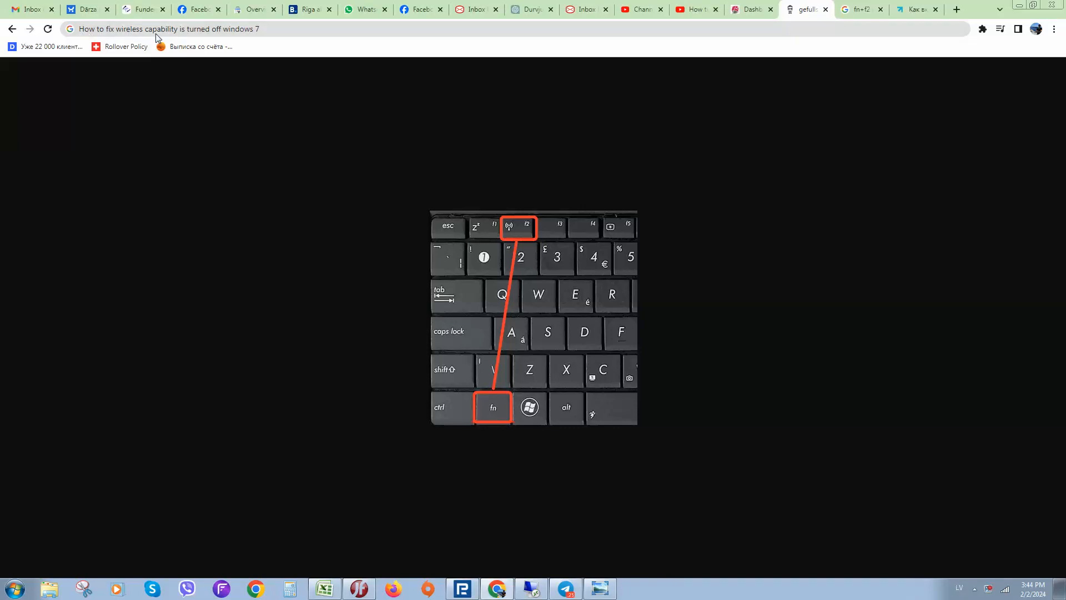
mouse_move(415, 164)
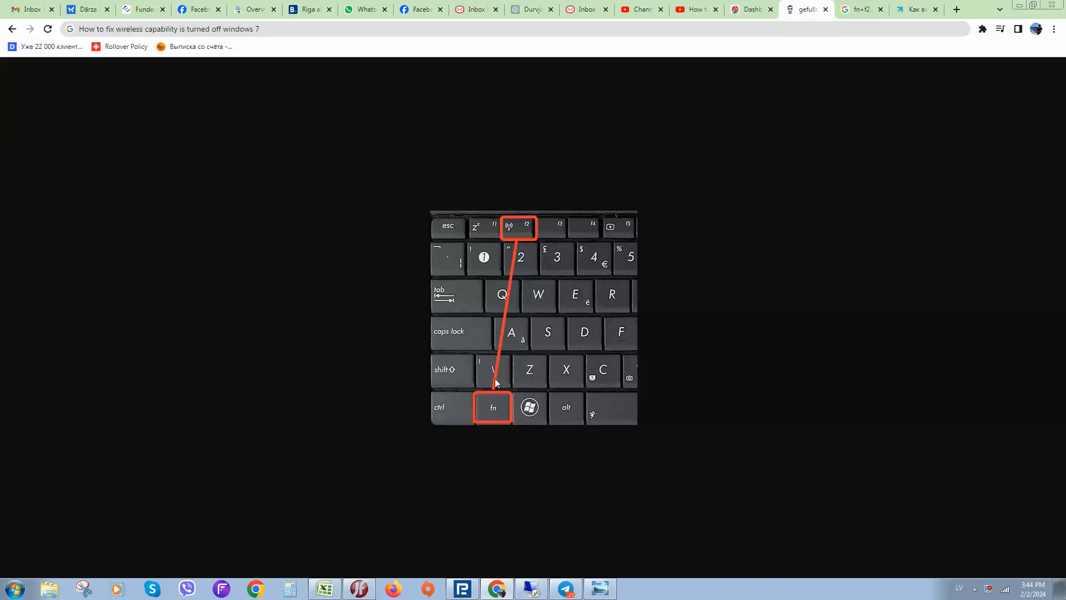
mouse_move(618, 592)
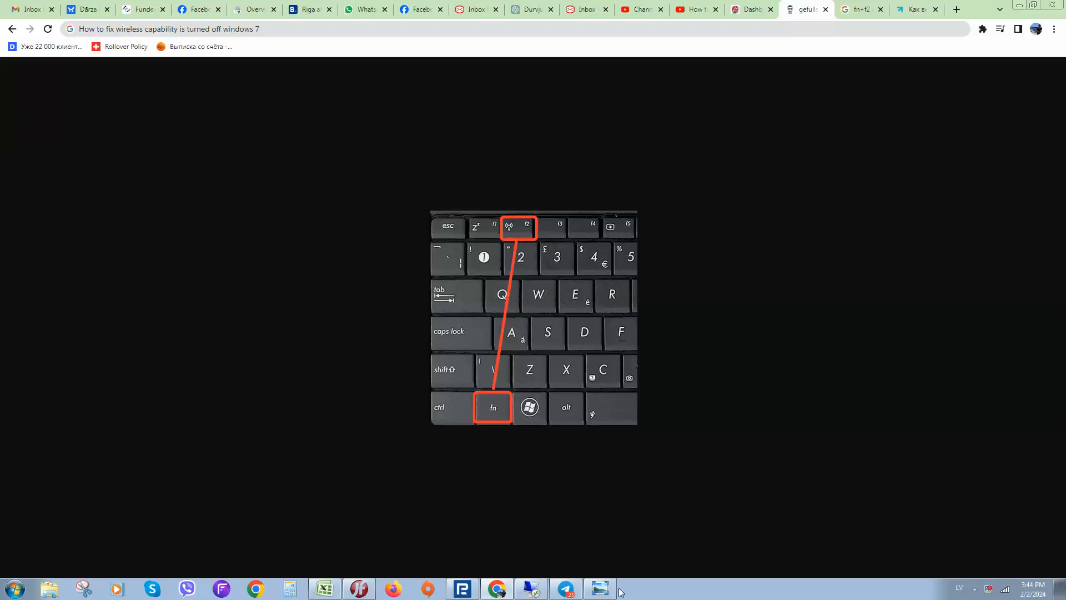
- Show the Photo Viewer picture listing each laptop brand's Fn wireless key combination
click(599, 588)
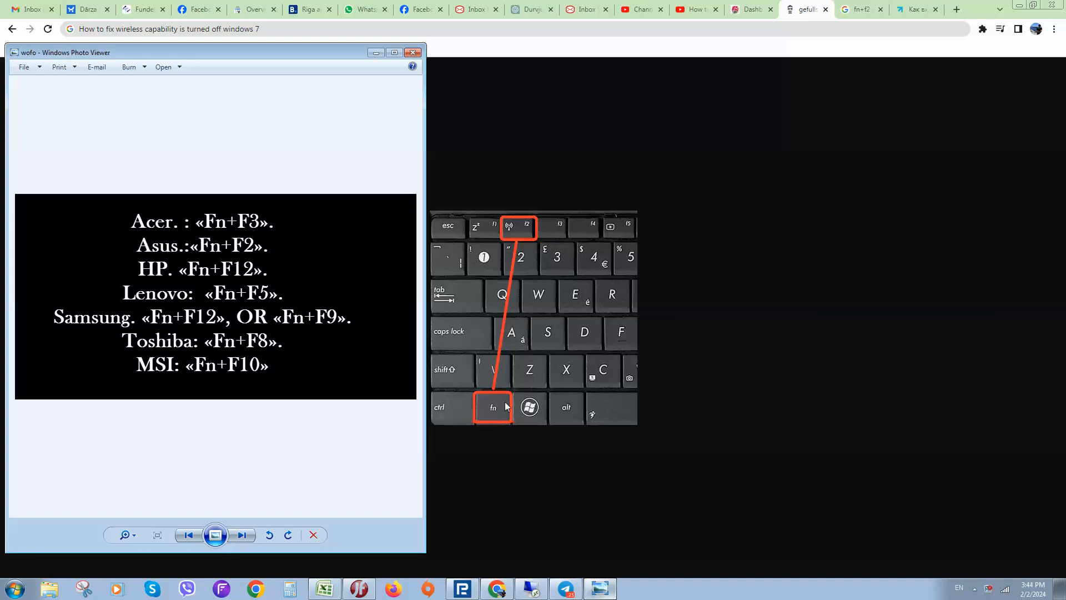
mouse_move(281, 231)
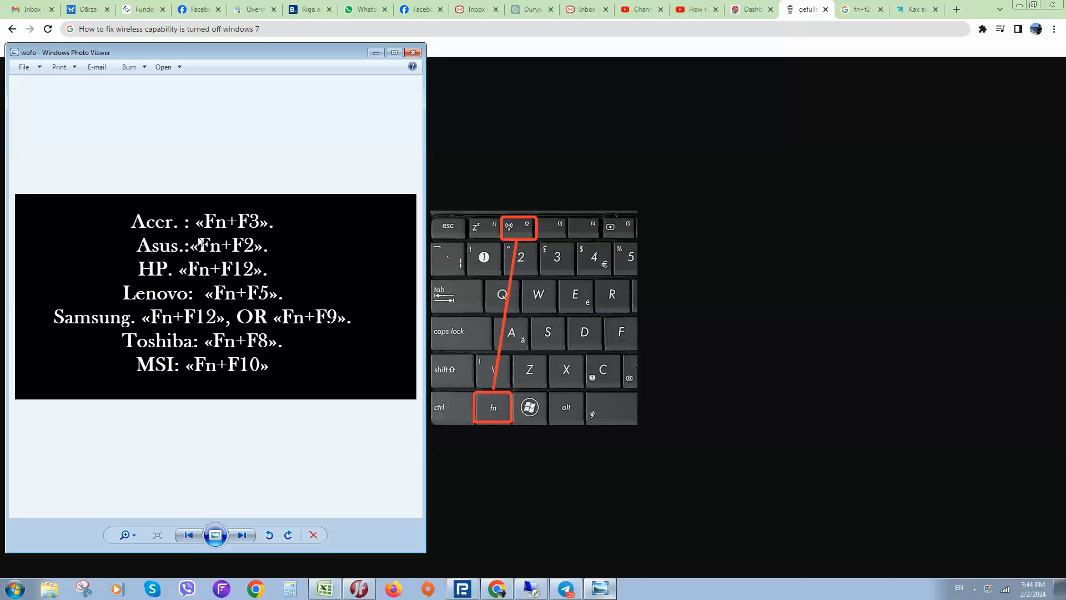
mouse_move(127, 291)
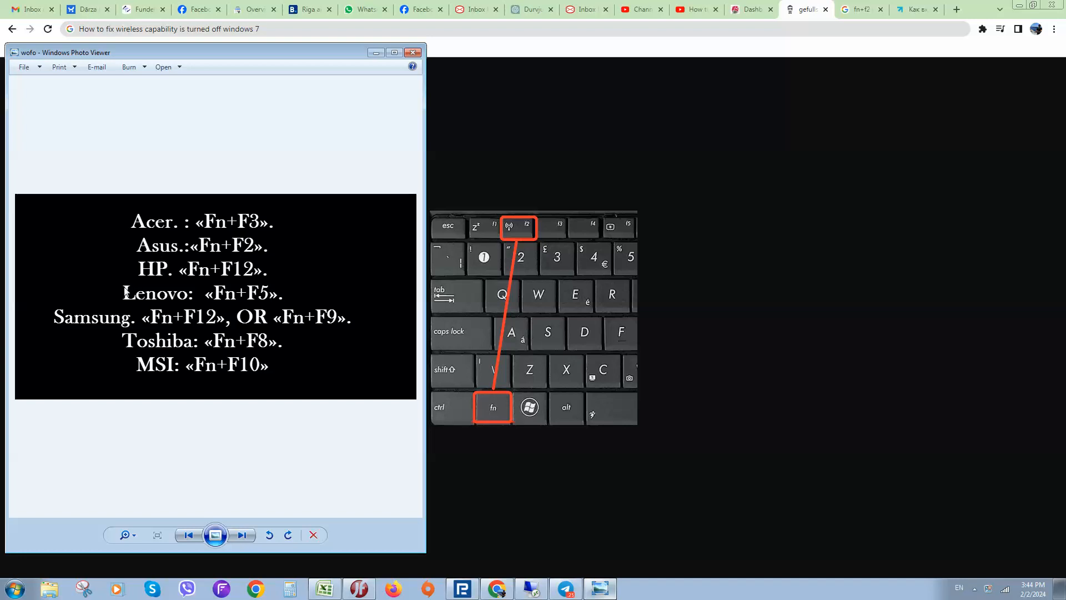
mouse_move(257, 310)
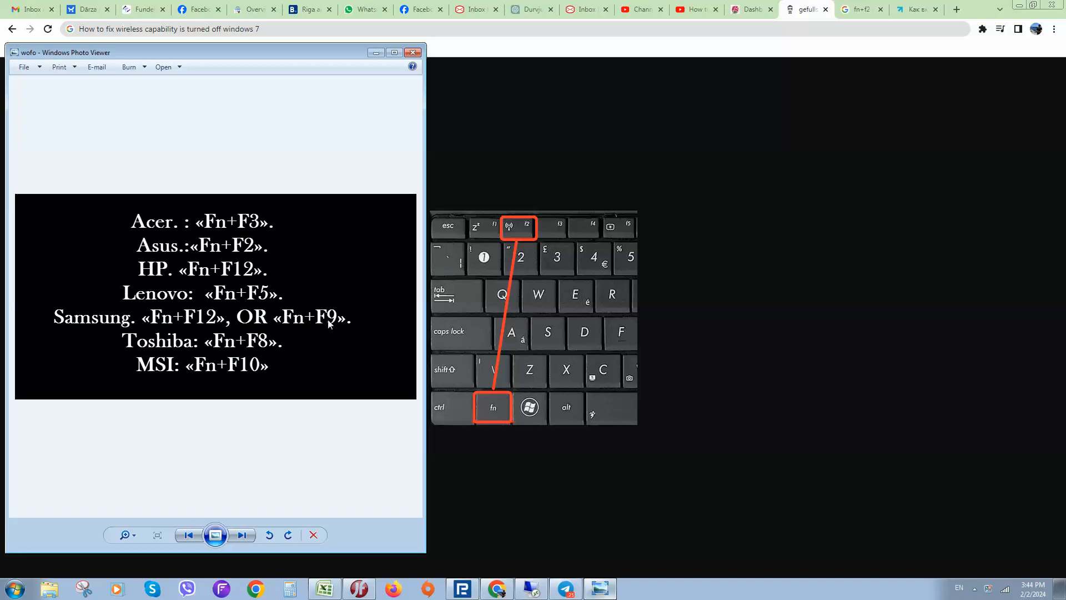
mouse_move(347, 368)
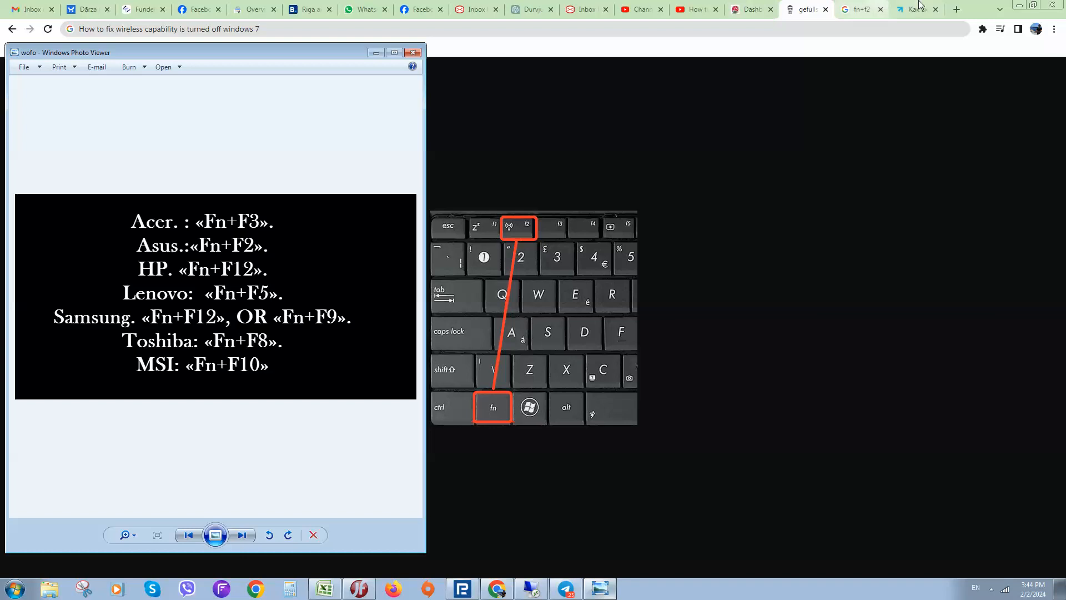
- Switch to the icover.ru article on enabling laptop Wi-Fi with its hardware switch photo
click(915, 9)
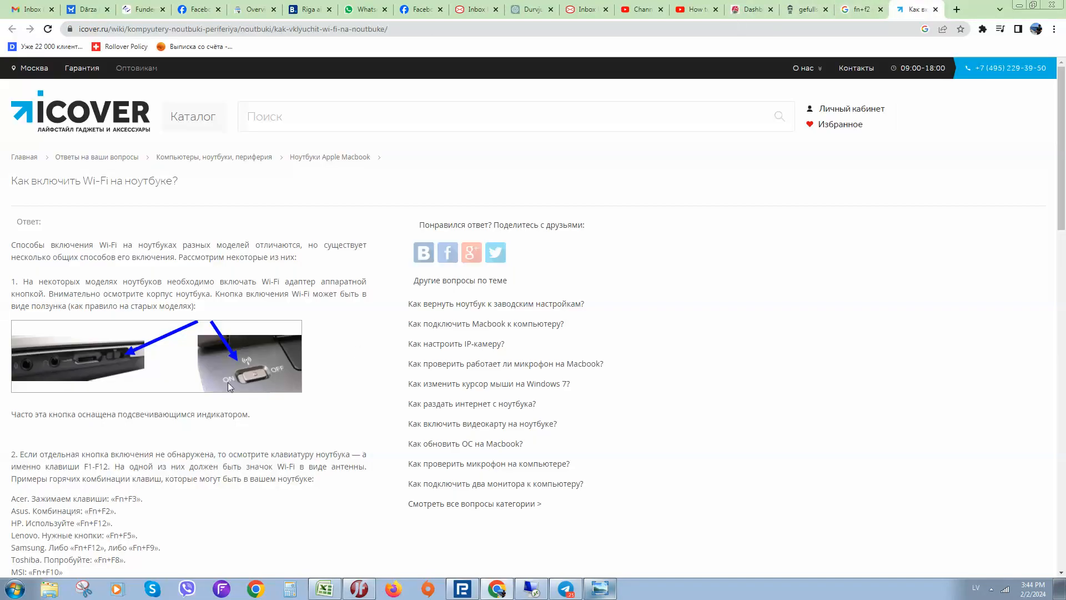
mouse_move(265, 369)
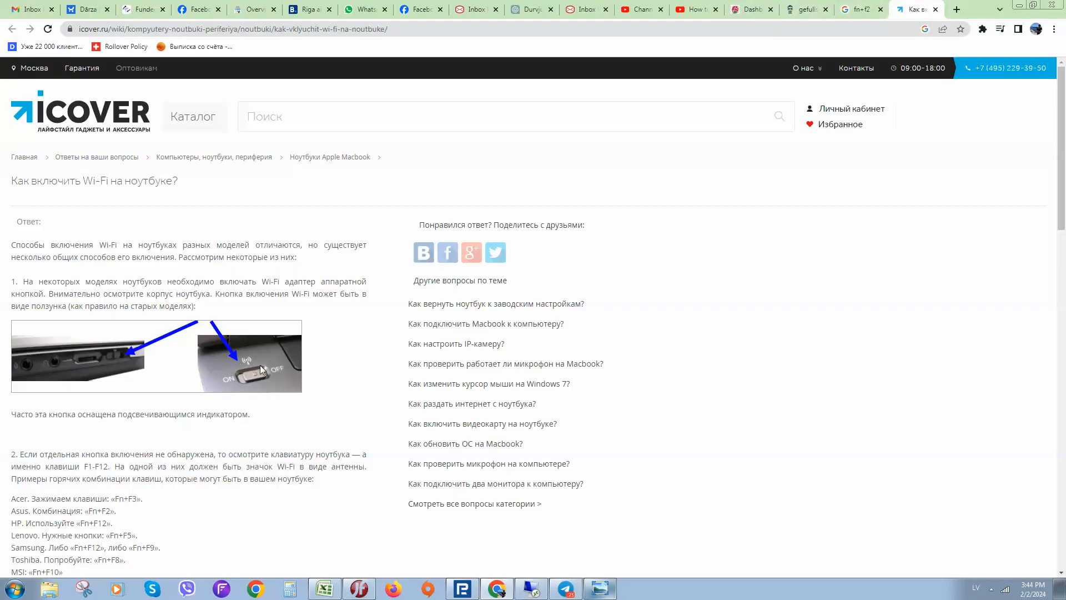
mouse_move(285, 359)
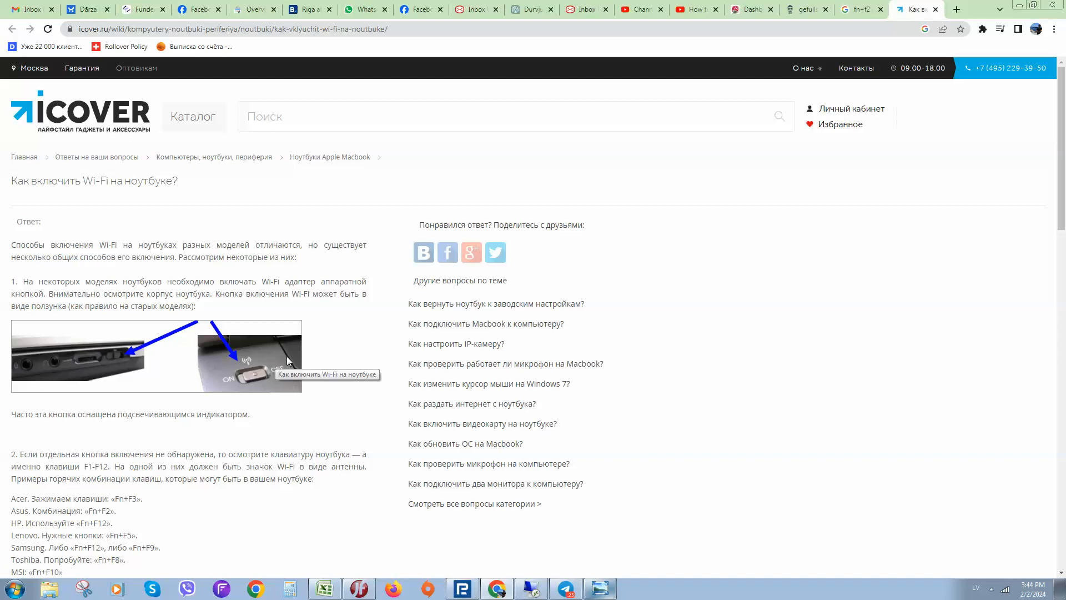
mouse_move(389, 352)
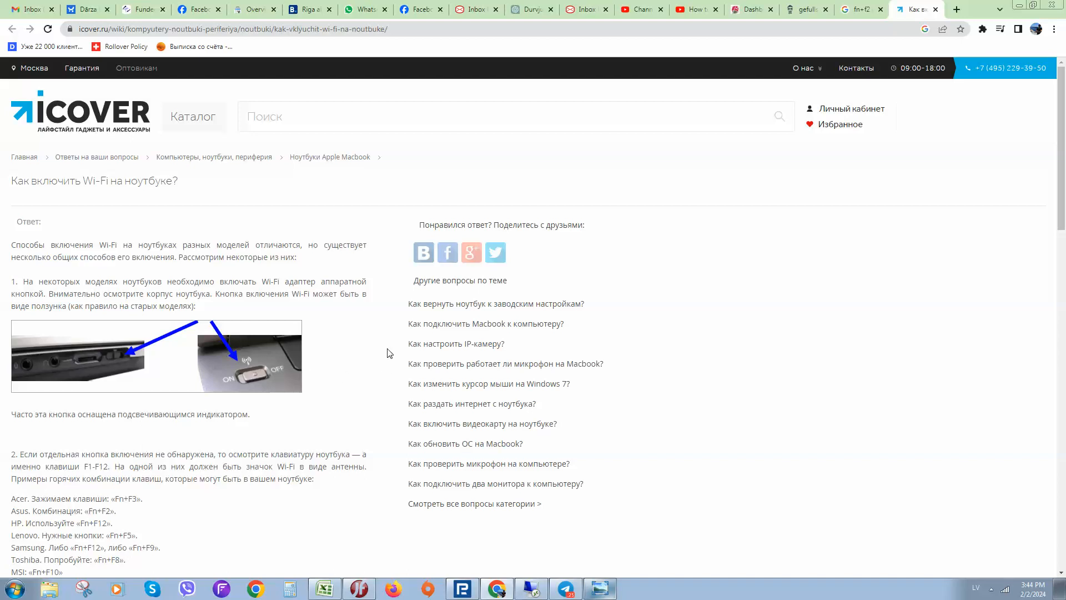
mouse_move(447, 348)
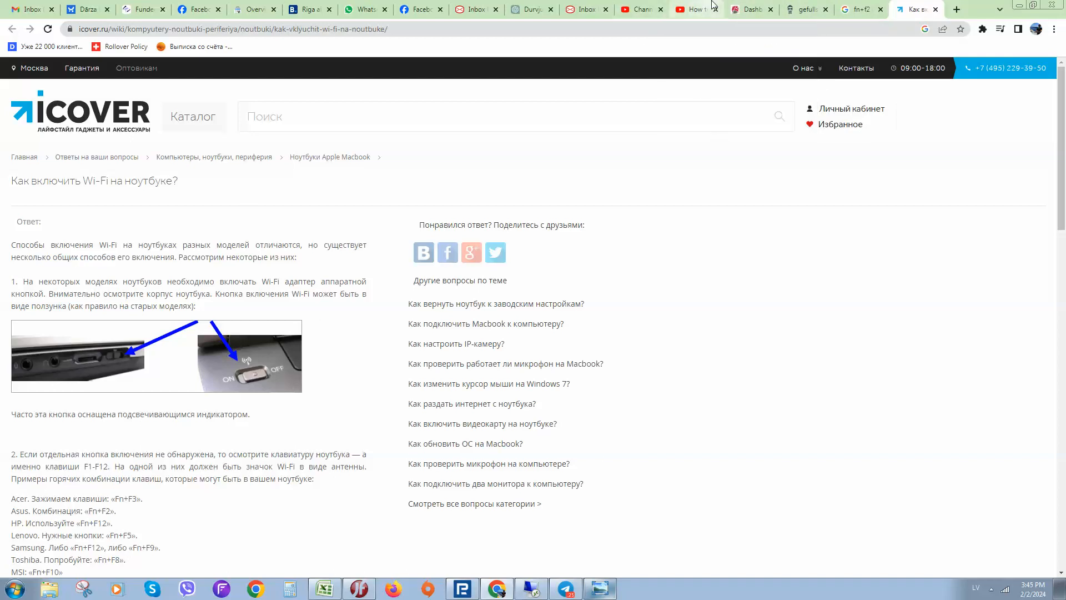
- Return to the Chrome page with the keyboard picture marking the Fn and F2 keys
click(806, 9)
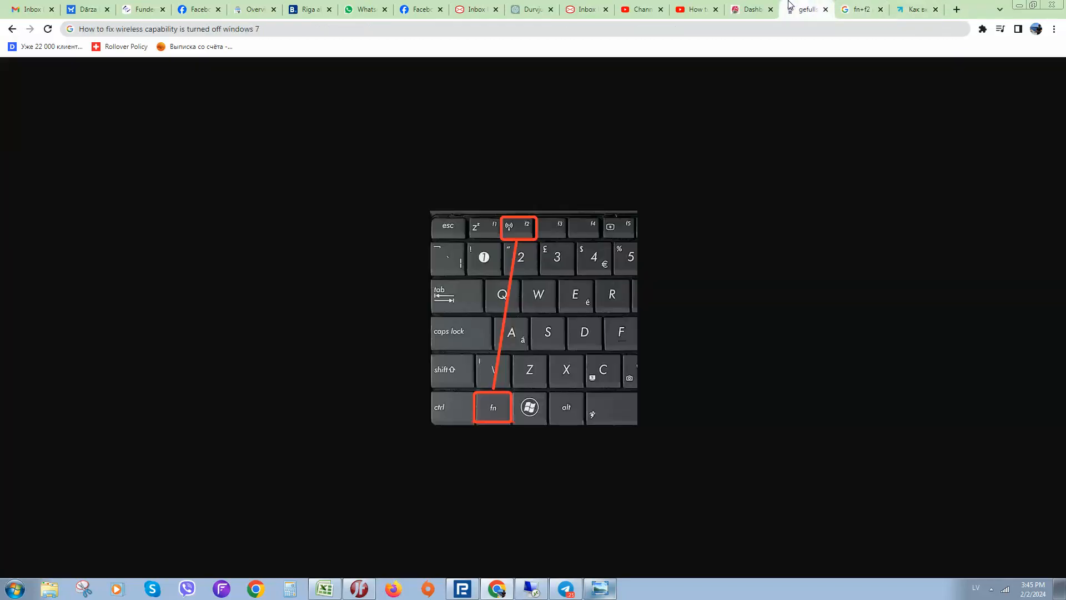
mouse_move(562, 308)
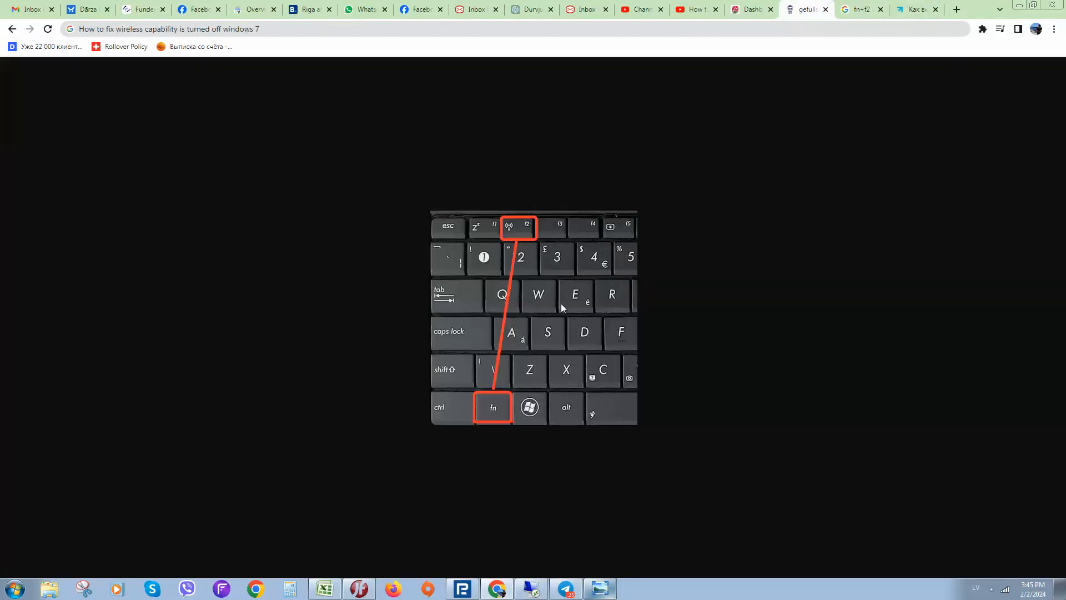
mouse_move(545, 272)
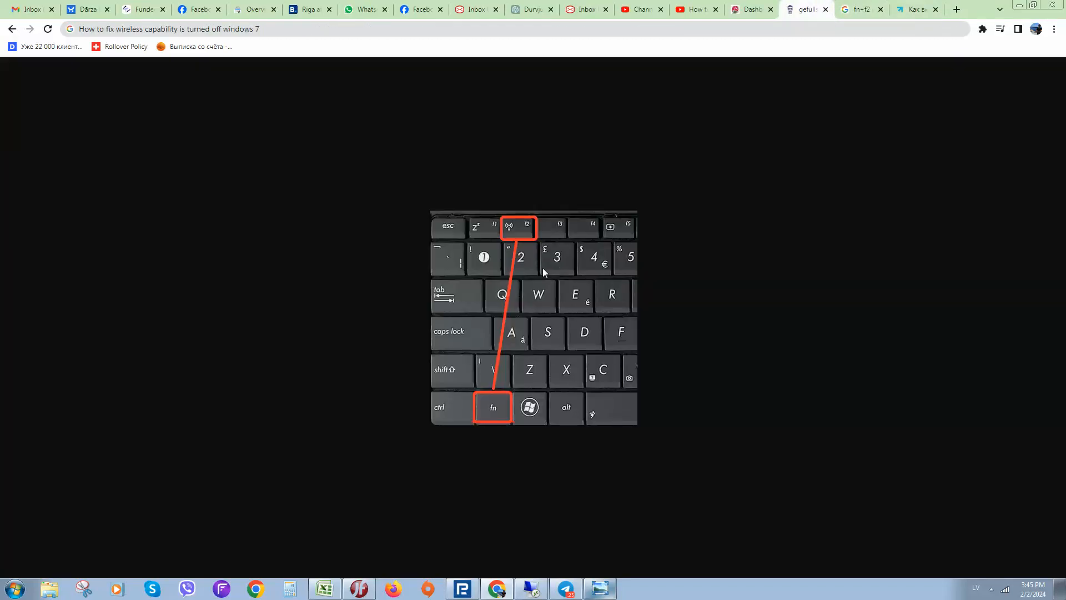
mouse_move(535, 291)
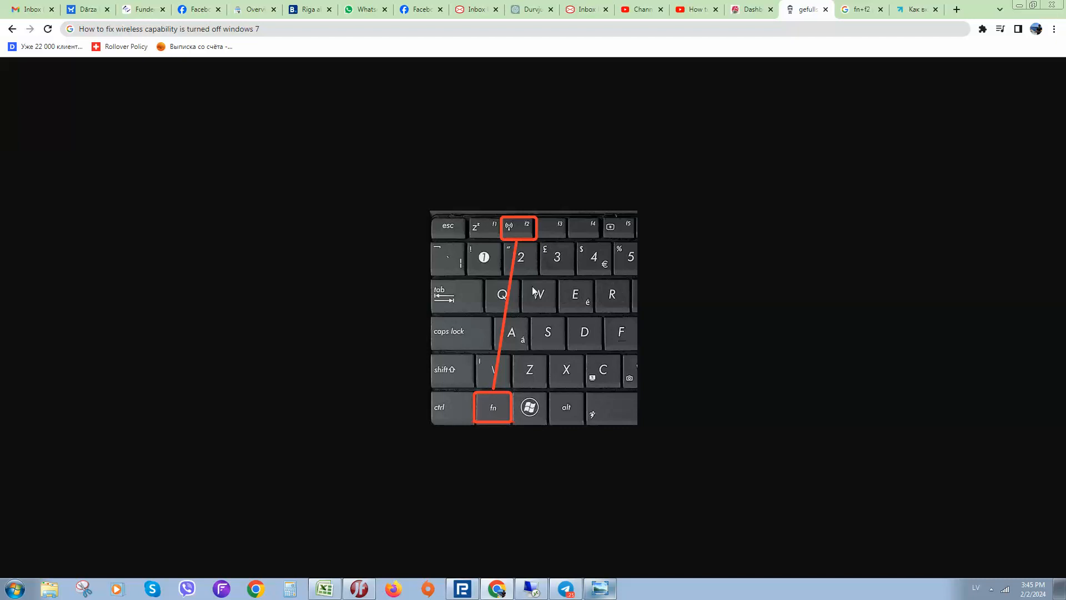
mouse_move(535, 285)
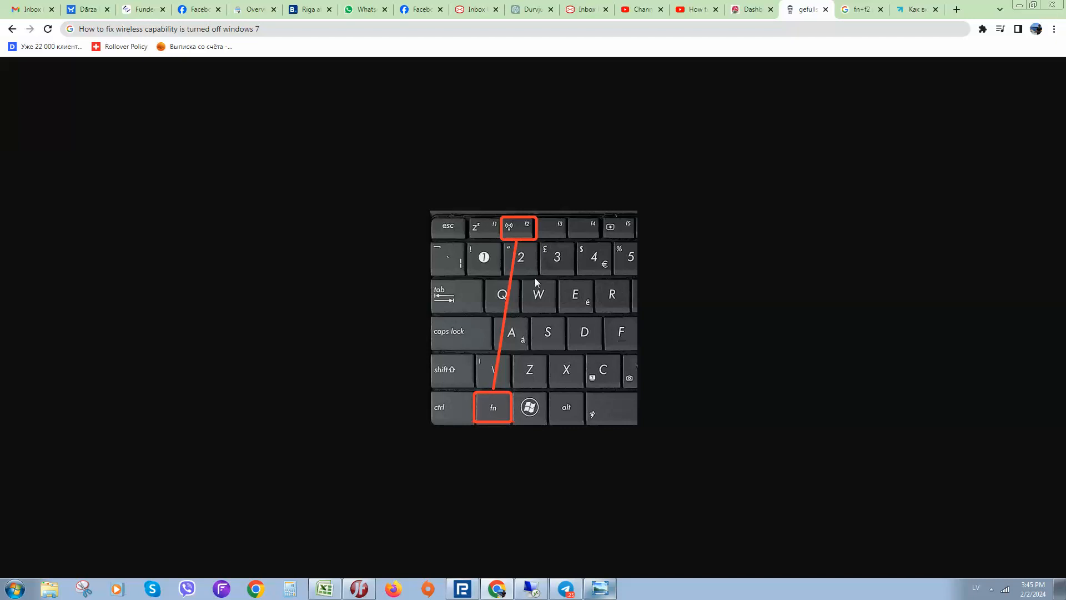
mouse_move(612, 315)
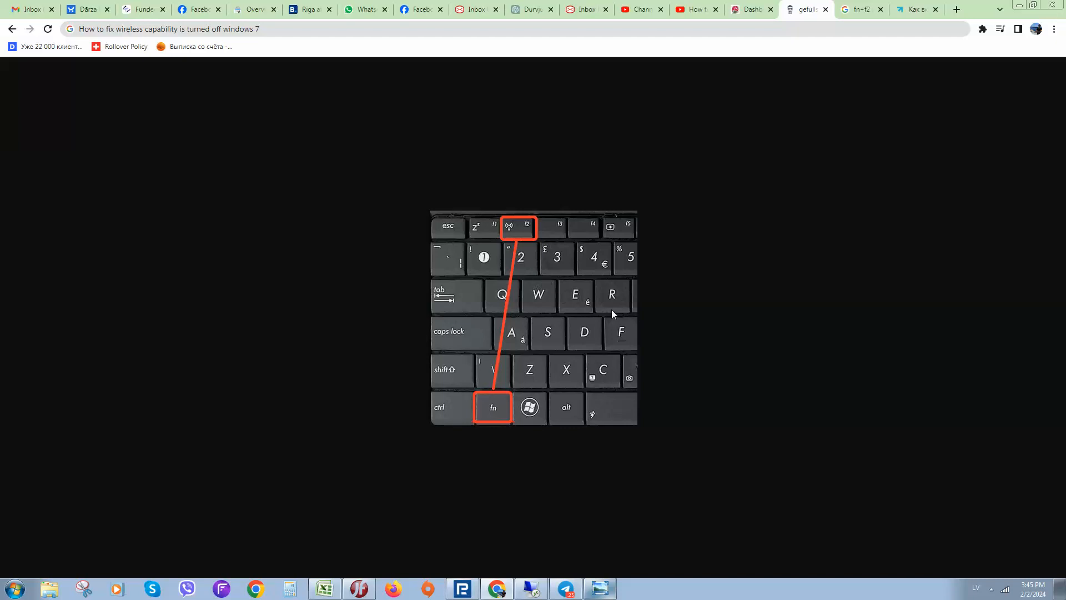
mouse_move(994, 552)
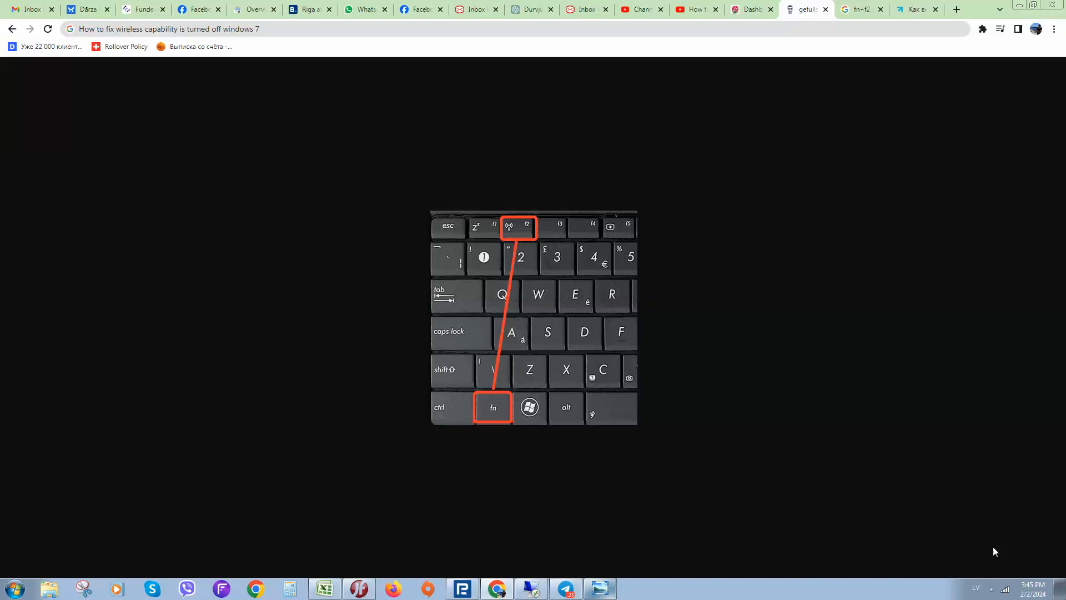
mouse_move(961, 588)
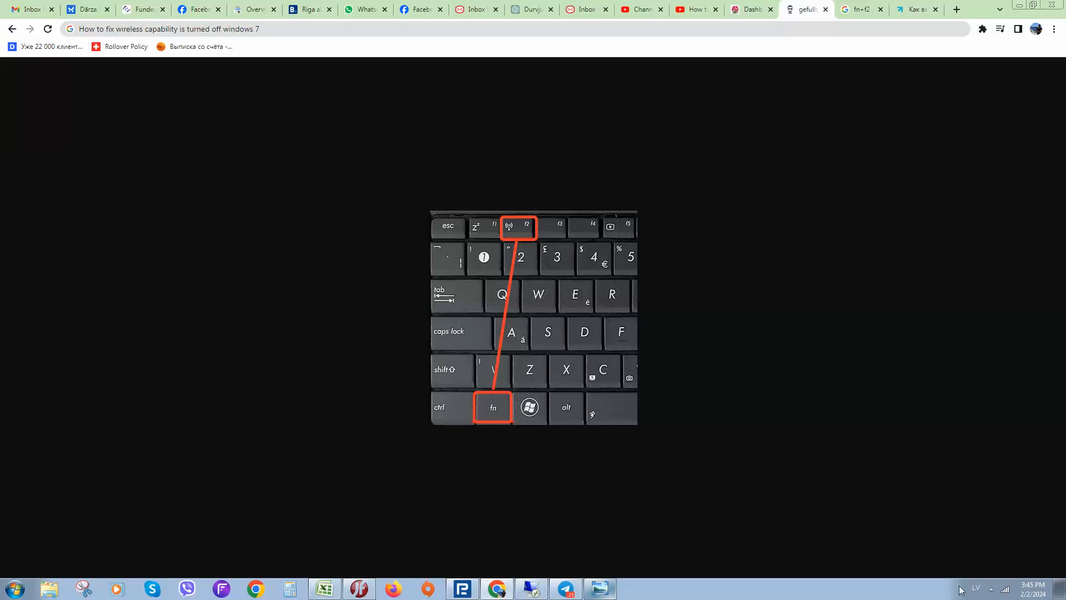